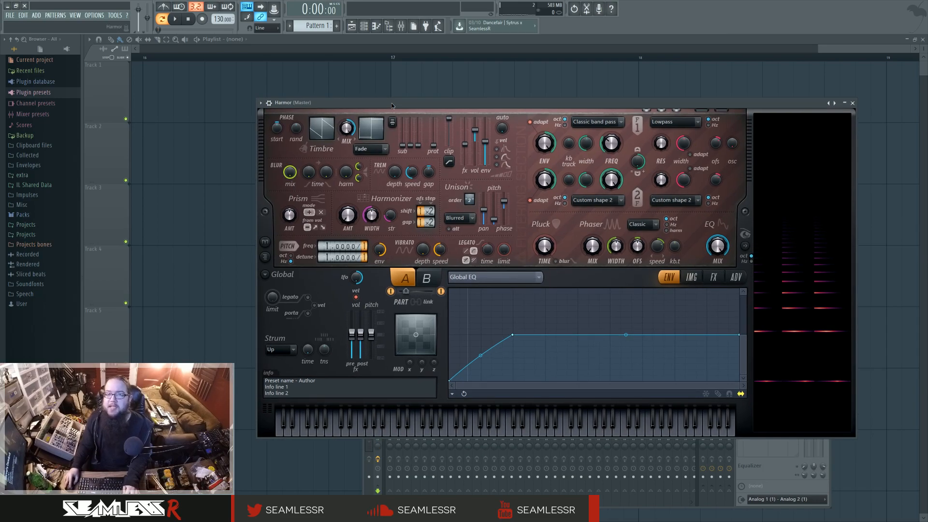
Step: Move the Harmor window slightly aside
{"action": "left_click_drag", "start_coordinate": [390, 102], "coordinate": [387, 107]}
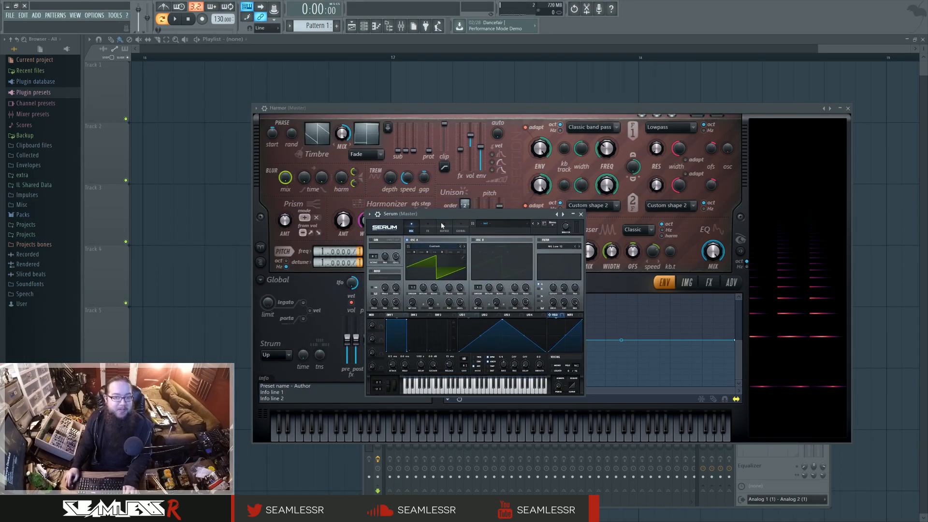
Step: Load Lion 6 from Cymatics - Animals Wavetables - Demo into Serum's OSC A
{"action": "left_click", "coordinate": [436, 246]}
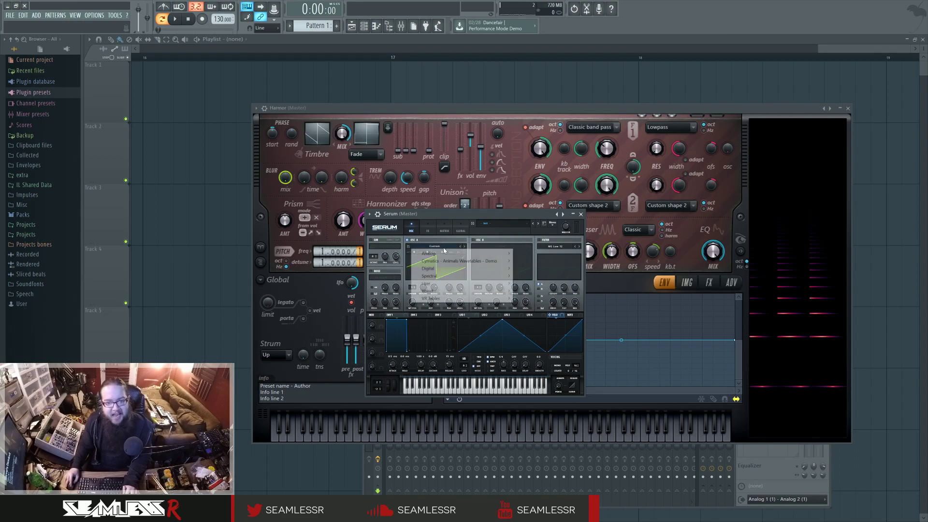
{"action": "mouse_move", "coordinate": [461, 260]}
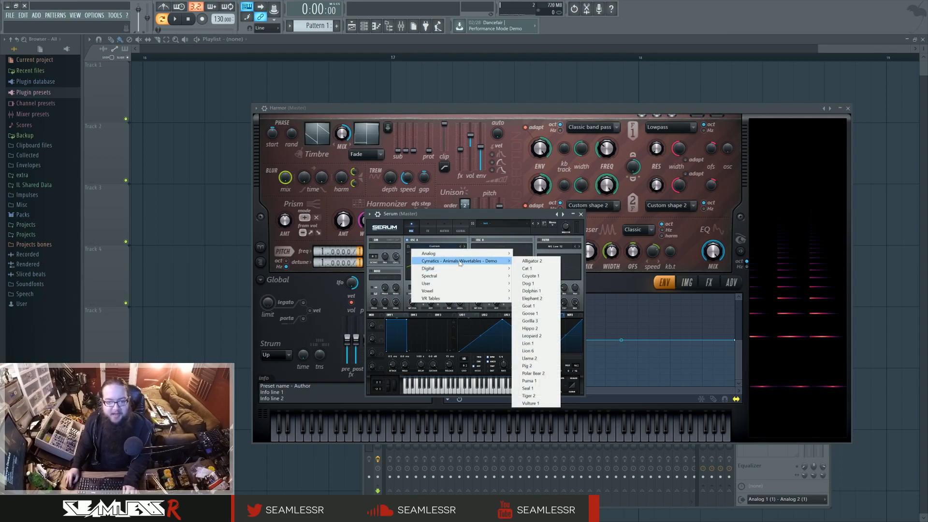
{"action": "mouse_move", "coordinate": [540, 268]}
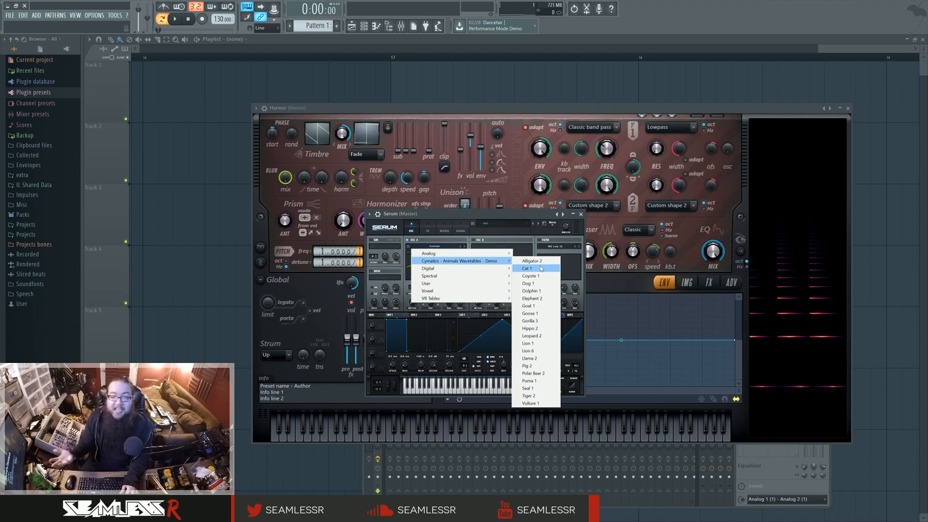
{"action": "mouse_move", "coordinate": [531, 275]}
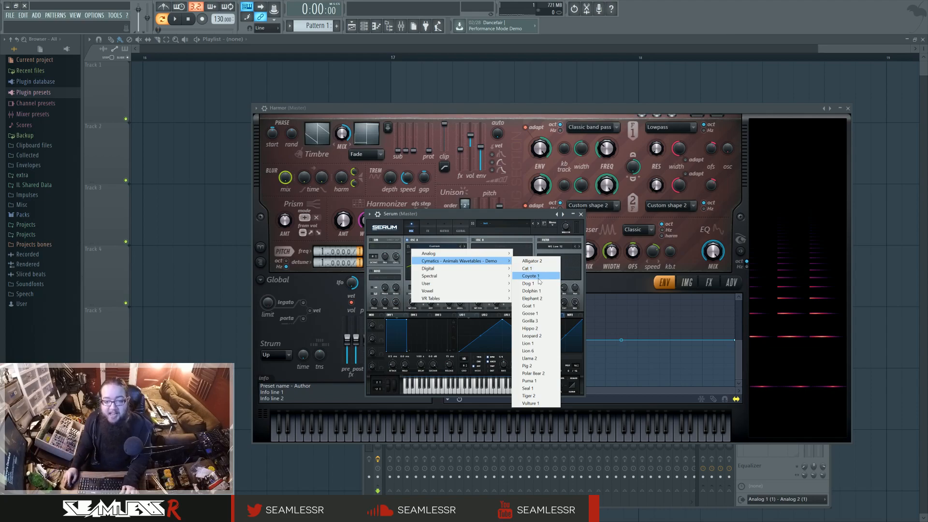
{"action": "left_click", "coordinate": [530, 275]}
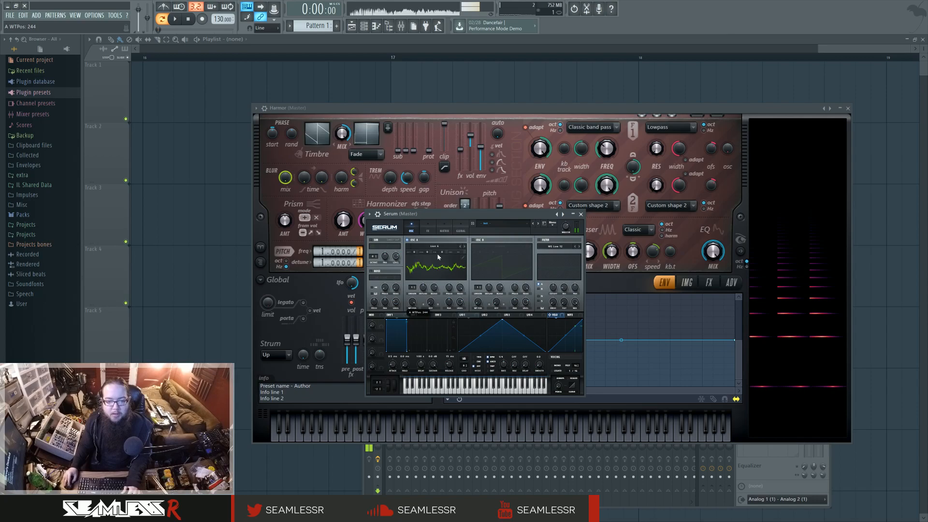
Step: Replace Lion 6 on OSC A with another Cymatics animal wavetable
{"action": "left_click", "coordinate": [436, 247]}
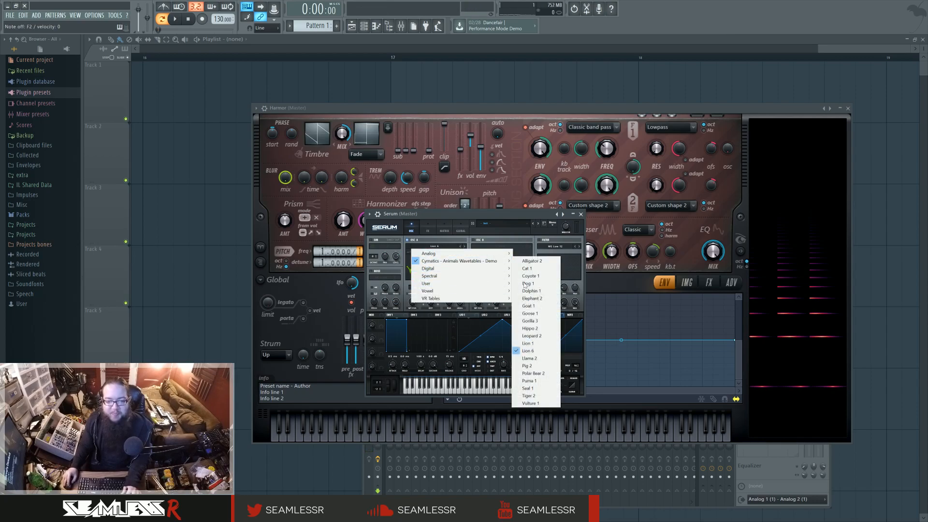
{"action": "mouse_move", "coordinate": [529, 306]}
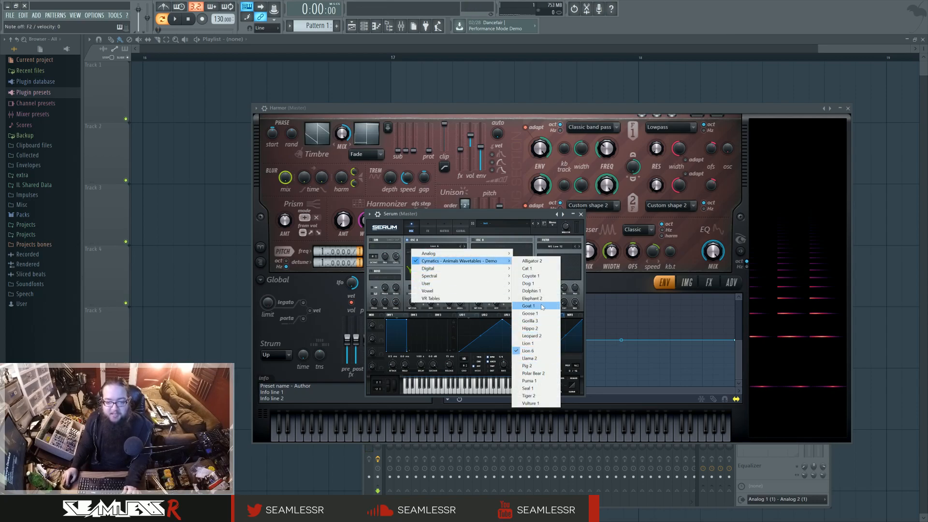
{"action": "mouse_move", "coordinate": [544, 321]}
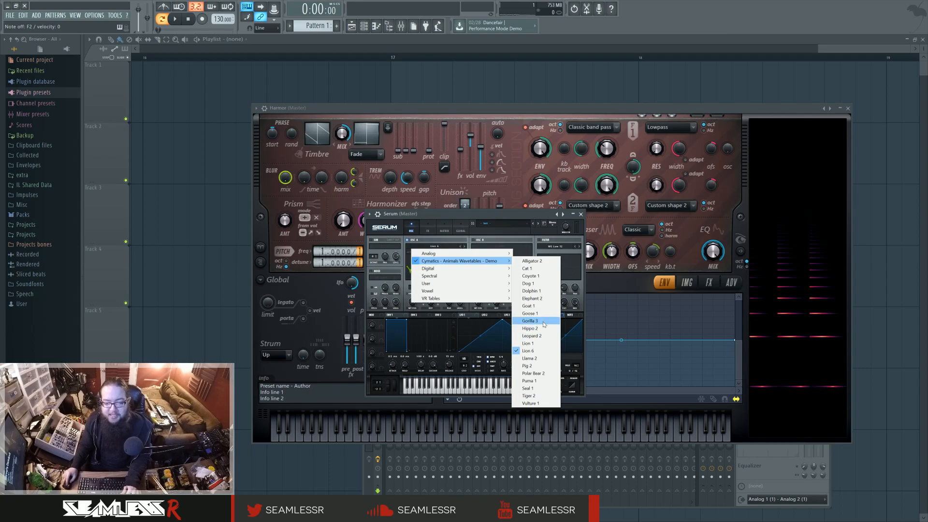
{"action": "left_click", "coordinate": [529, 395]}
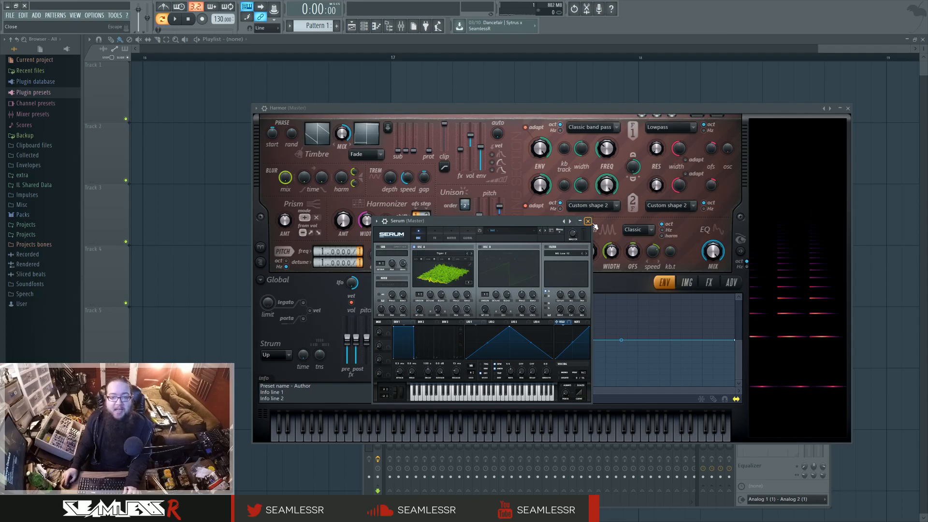
Step: Close Serum, toggle Harmor's layer buttons, glance at FX, then return to ENV
{"action": "left_click", "coordinate": [588, 221]}
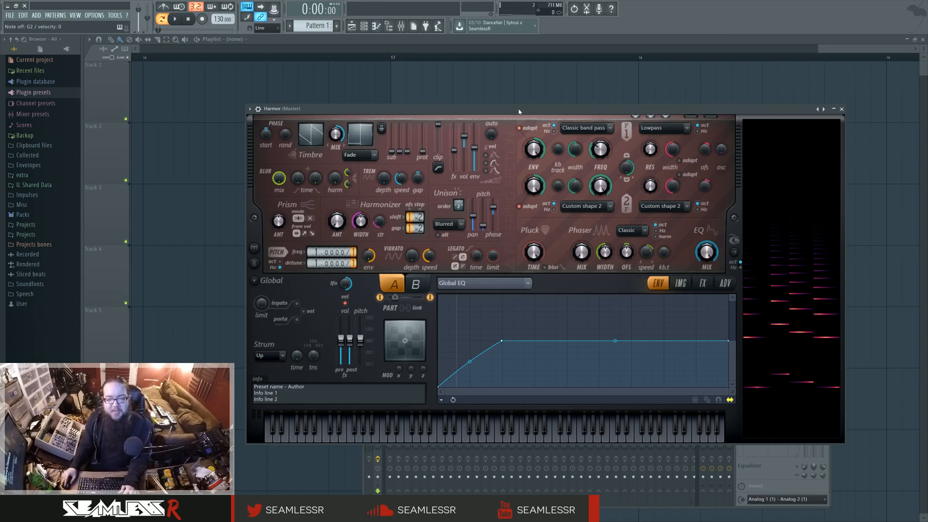
{"action": "left_click", "coordinate": [417, 283]}
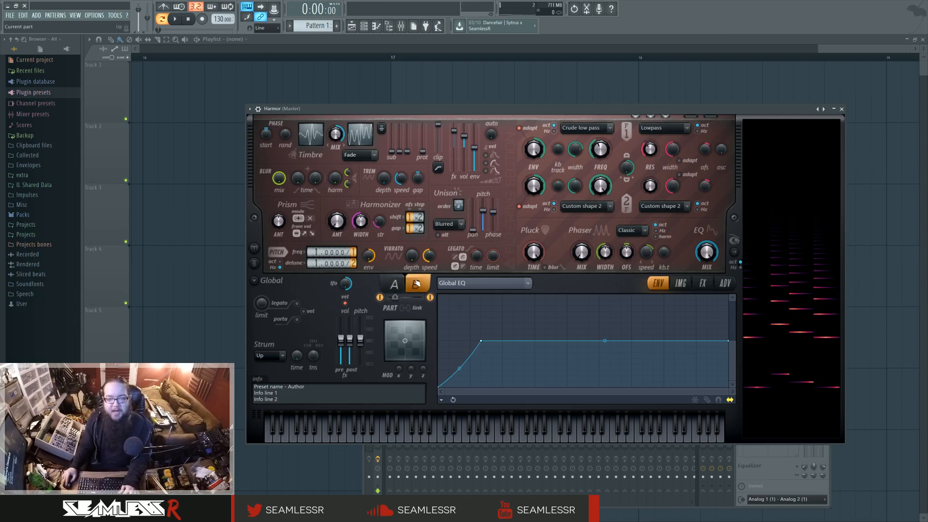
{"action": "left_click", "coordinate": [417, 284]}
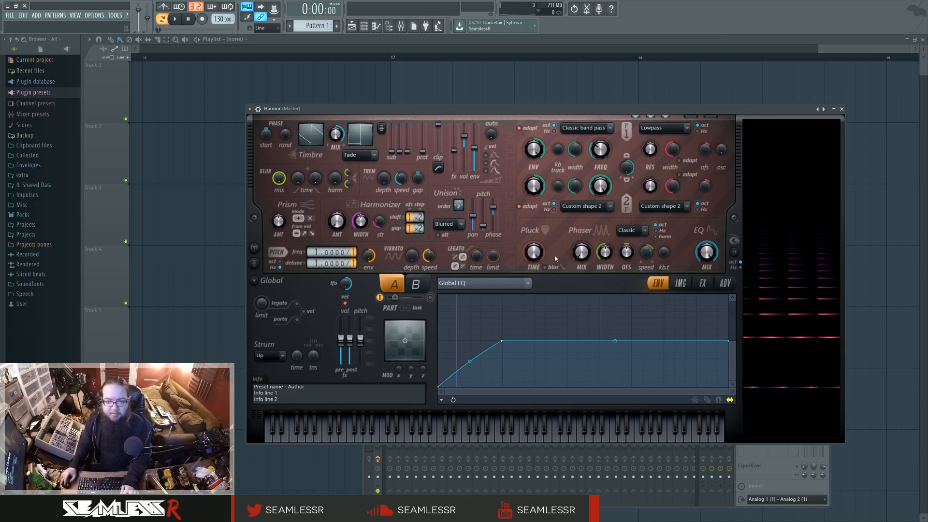
{"action": "mouse_move", "coordinate": [633, 290]}
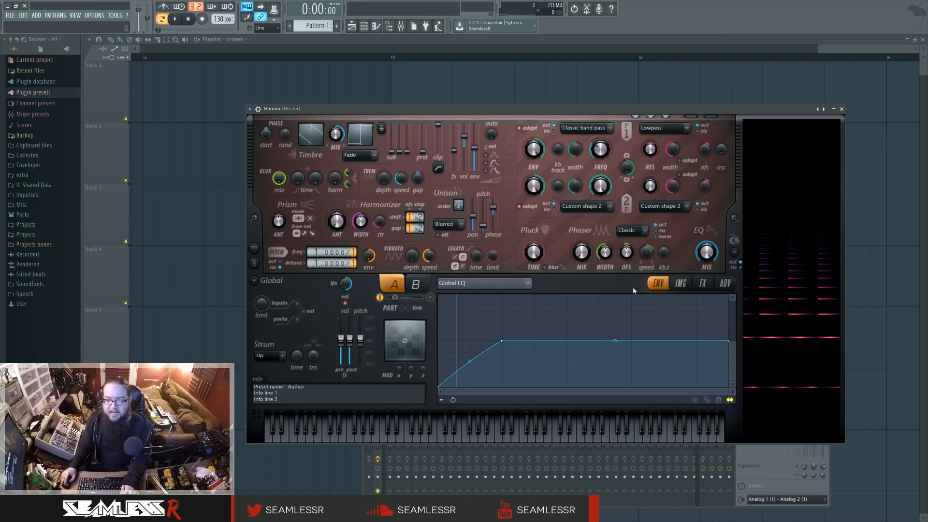
{"action": "left_click", "coordinate": [702, 283]}
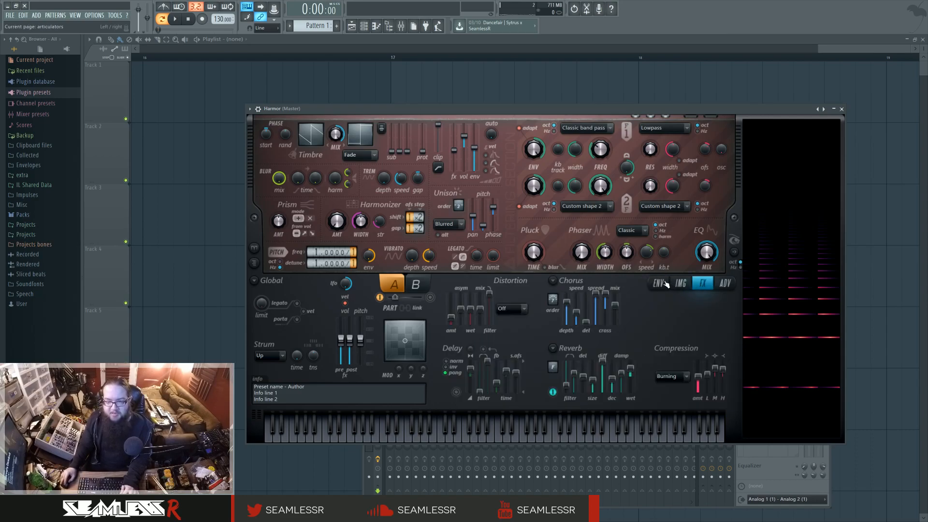
{"action": "left_click", "coordinate": [417, 283]}
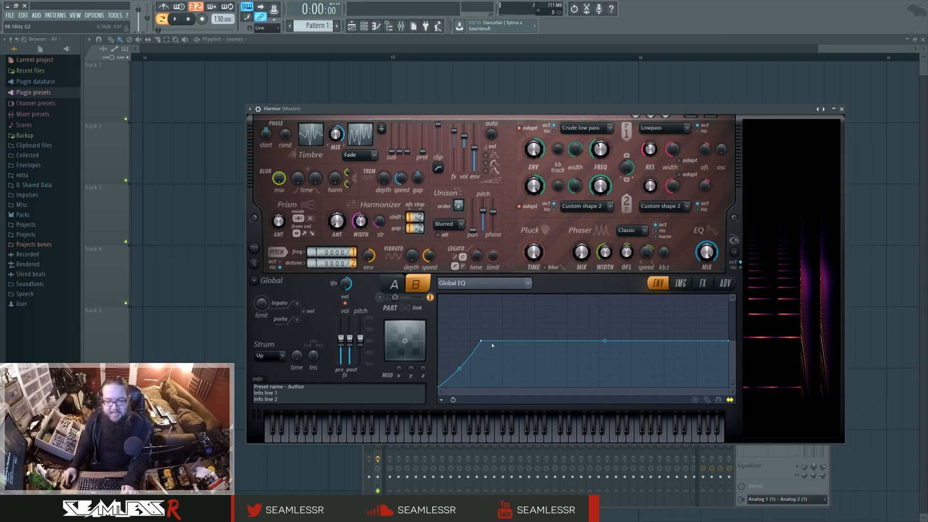
Step: Drag the Global EQ envelope points rightward to delay the rise
{"action": "left_click_drag", "start_coordinate": [479, 340], "coordinate": [562, 342]}
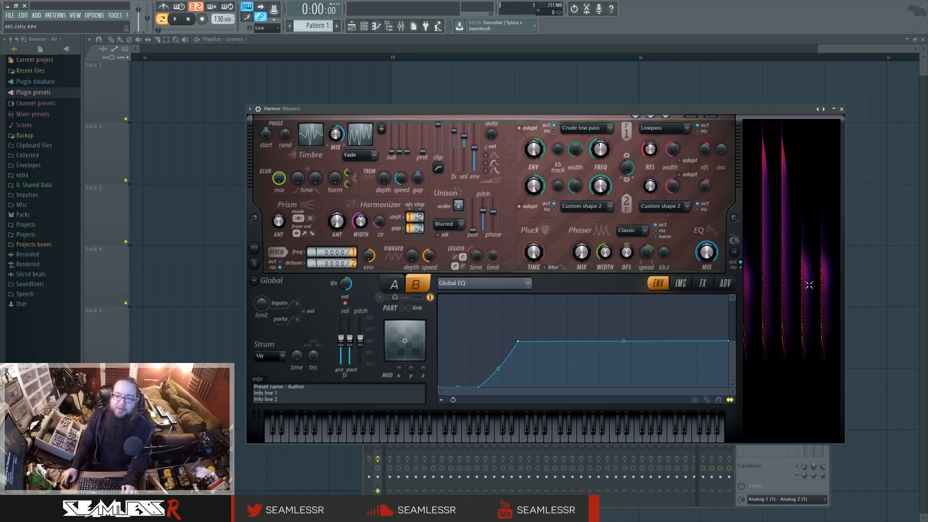
{"action": "mouse_move", "coordinate": [565, 290]}
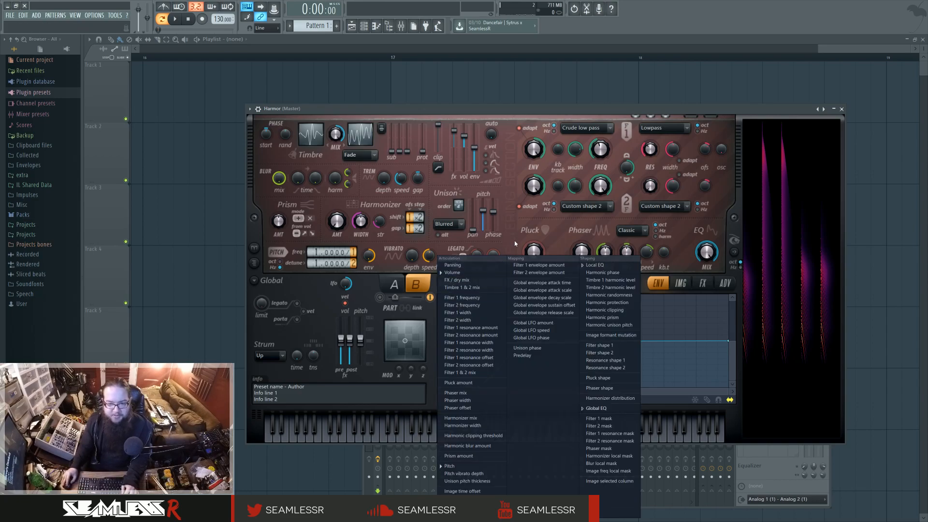
{"action": "mouse_move", "coordinate": [468, 350]}
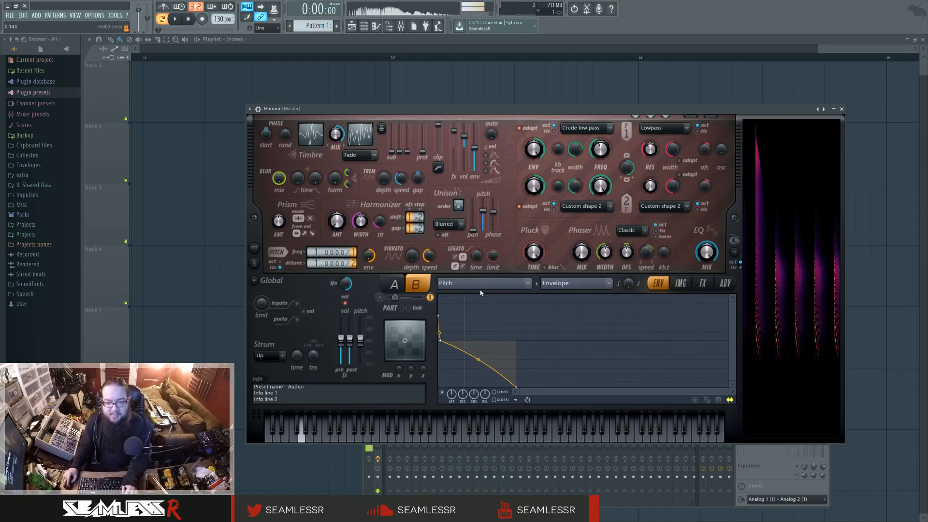
Step: Review layer B's volume envelope, then bring up its FX settings
{"action": "left_click", "coordinate": [484, 282]}
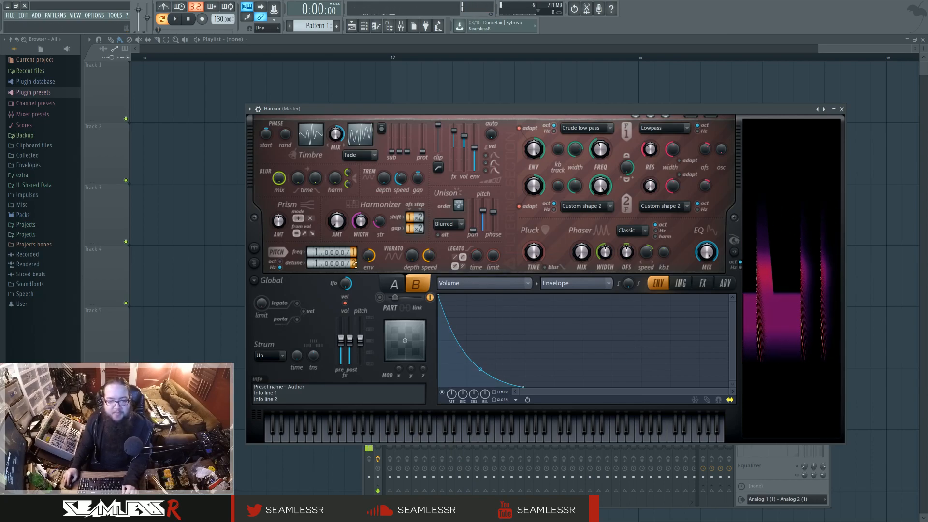
{"action": "left_click", "coordinate": [298, 435]}
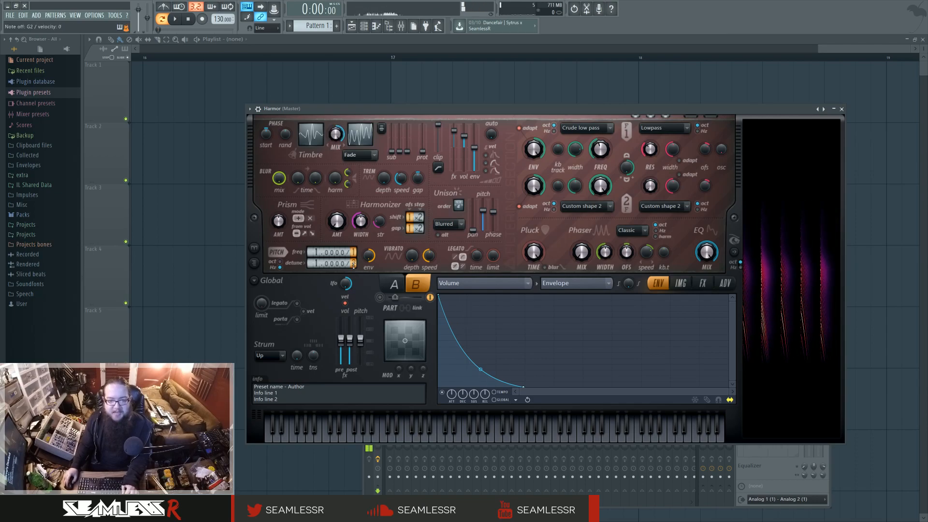
{"action": "left_click", "coordinate": [703, 283]}
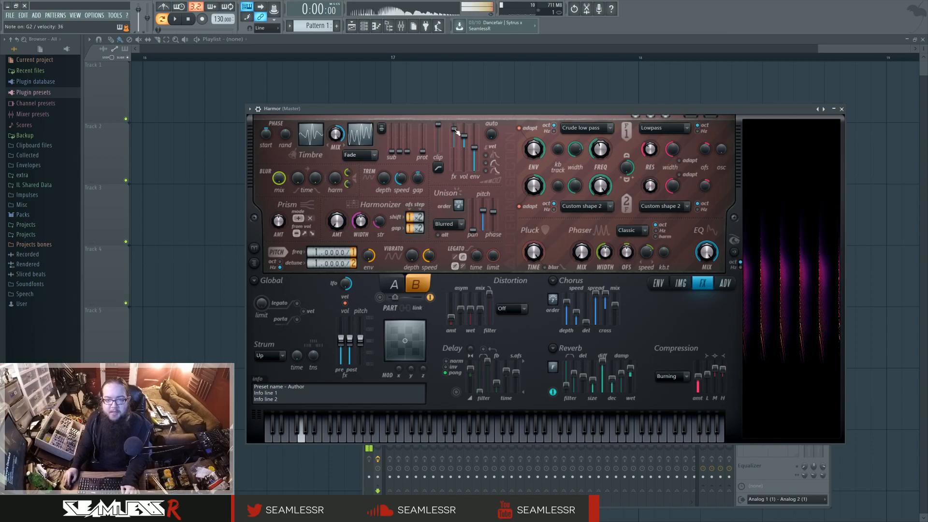
Step: Switch Harmor to layer A with the FX tab still open
{"action": "left_click", "coordinate": [392, 283]}
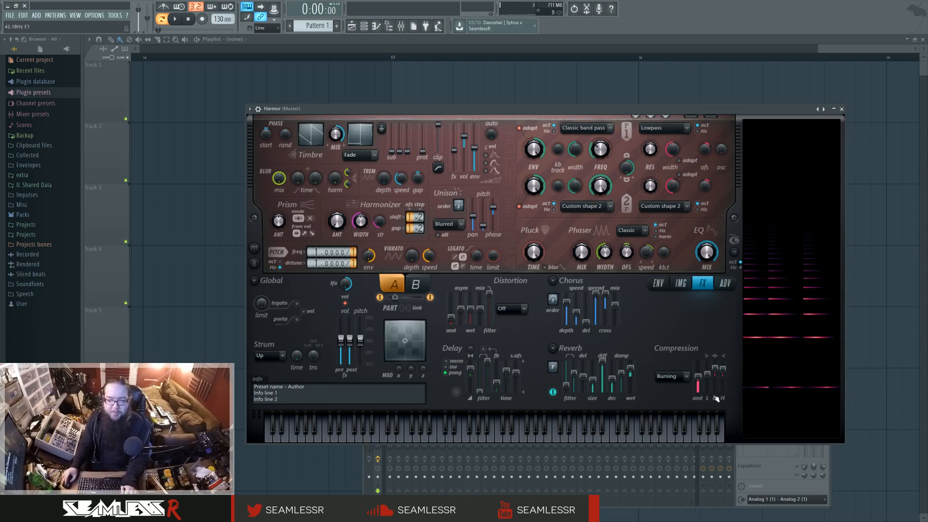
{"action": "mouse_move", "coordinate": [645, 344]}
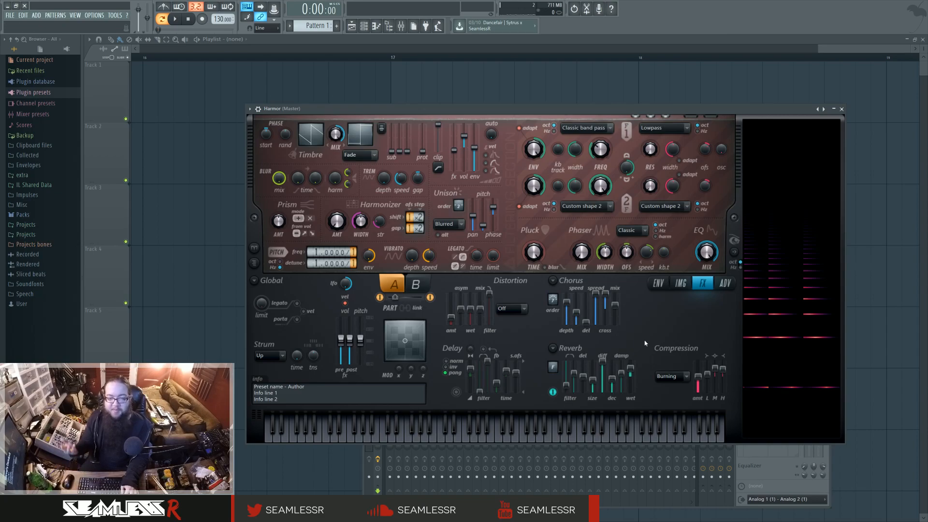